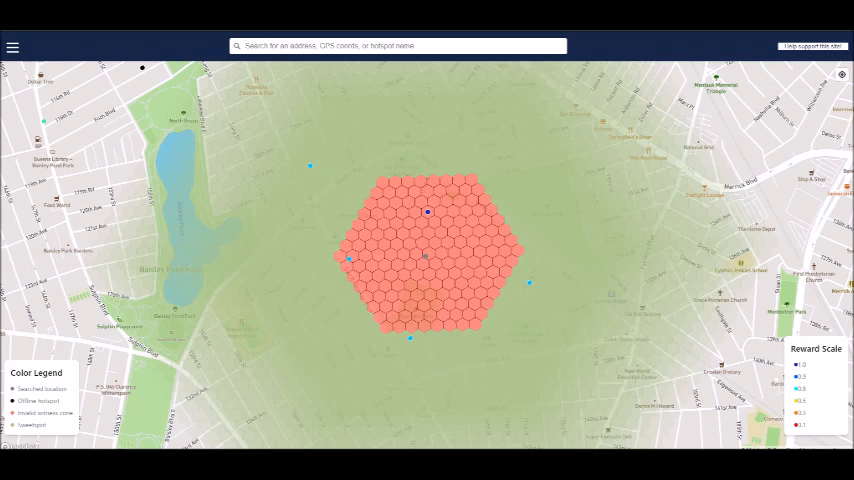
Outline section 5, Consensus Group with its 6% HNT share, in red on the mine diagram
click(12, 44)
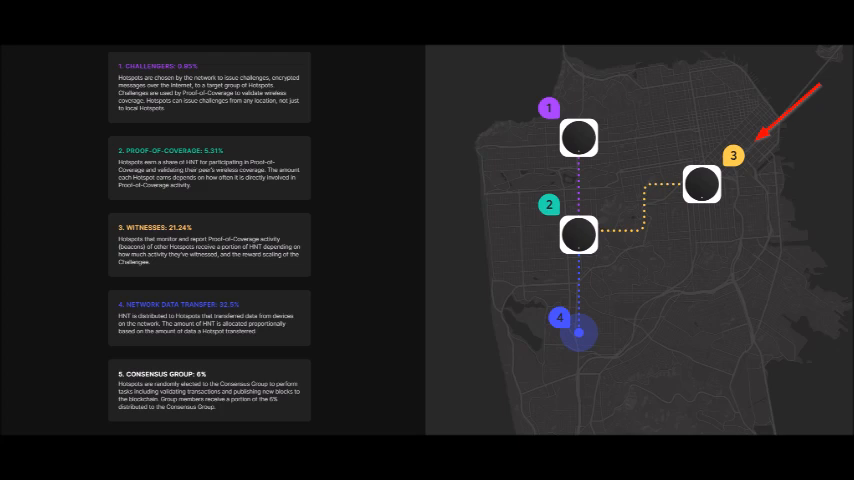
click(210, 404)
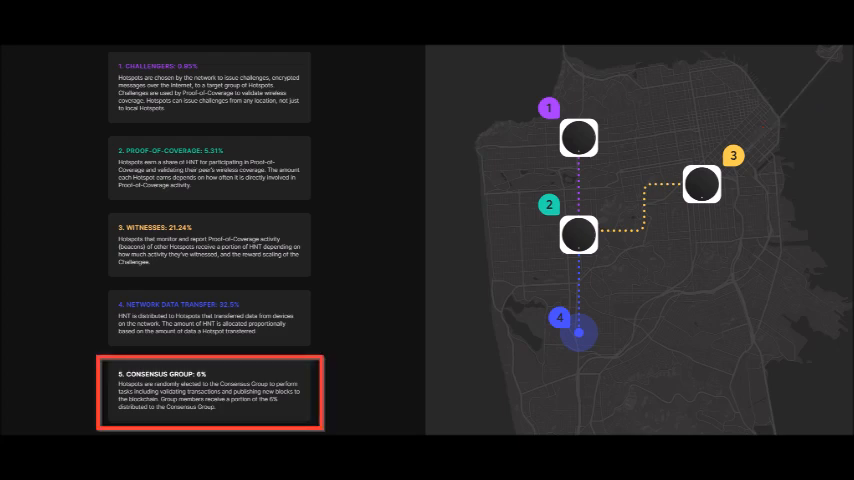